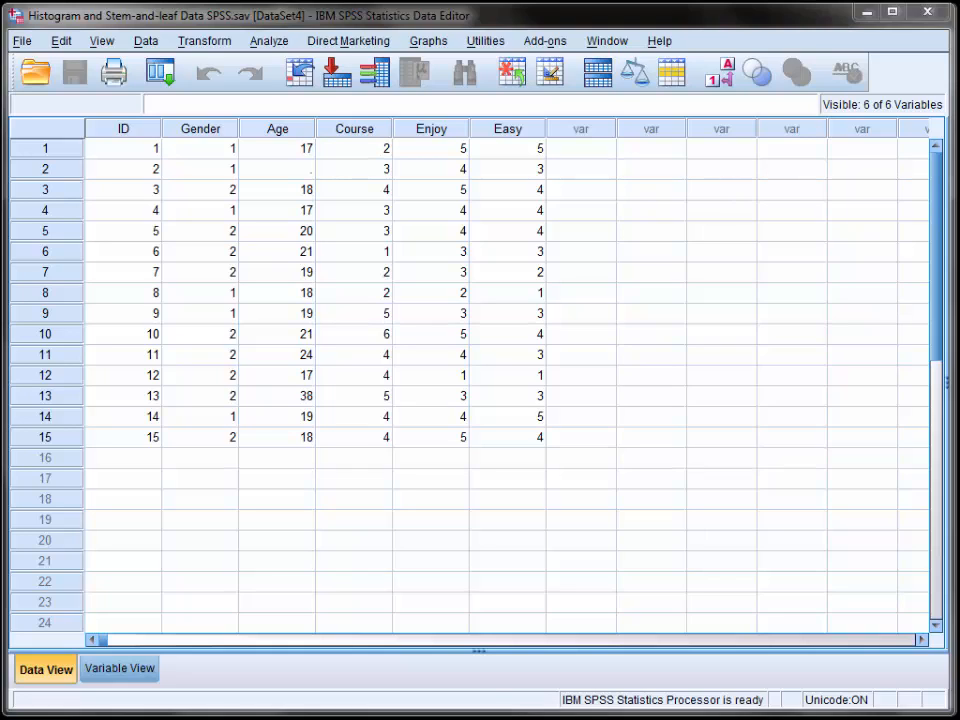
mouse_move(424, 160)
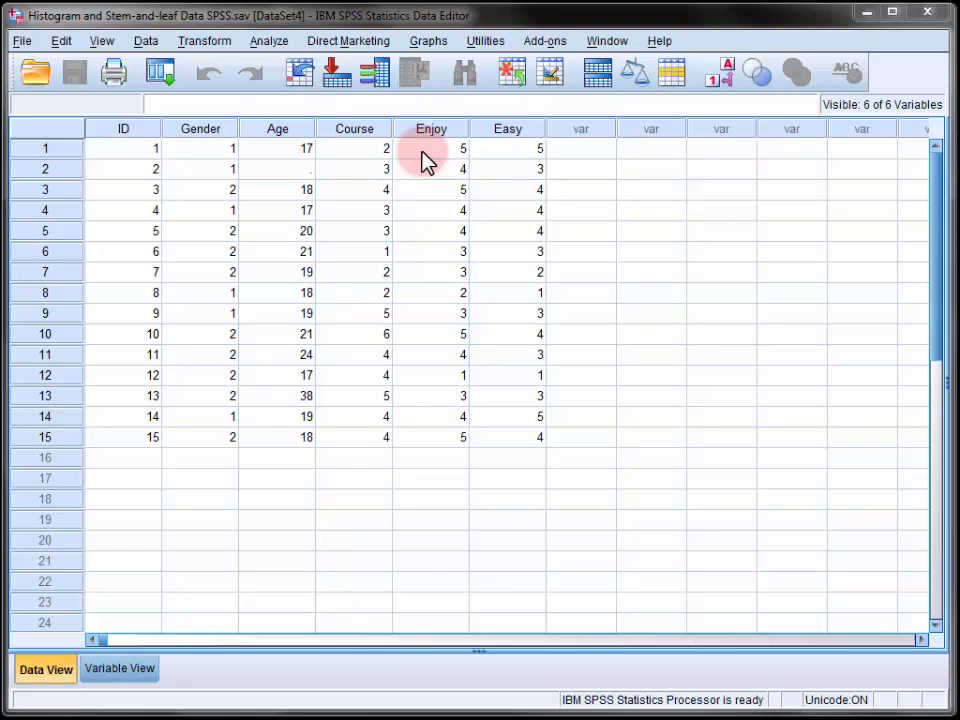
Step: Start Analyze > Descriptive Statistics > Explore with 'I am enjoying my course' as the dependent variable
click(268, 40)
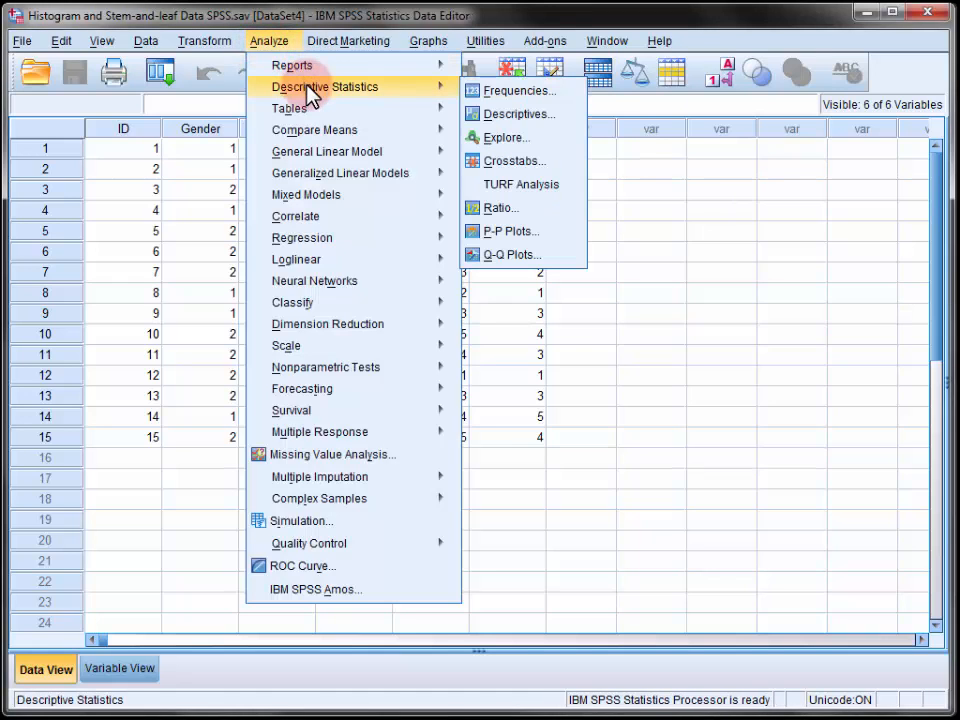
mouse_move(504, 136)
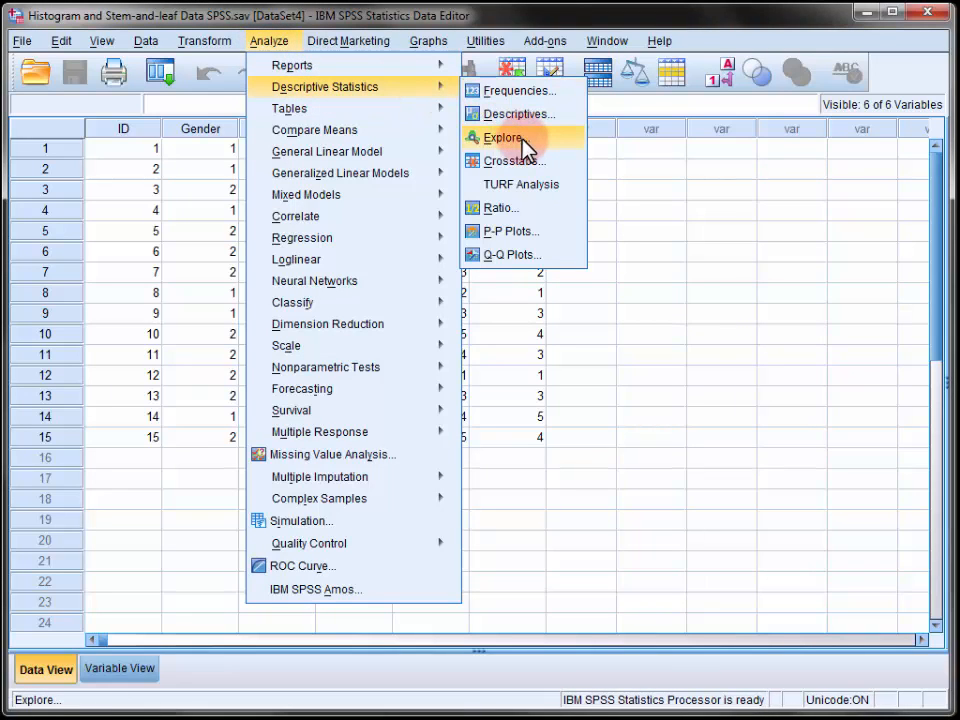
click(504, 136)
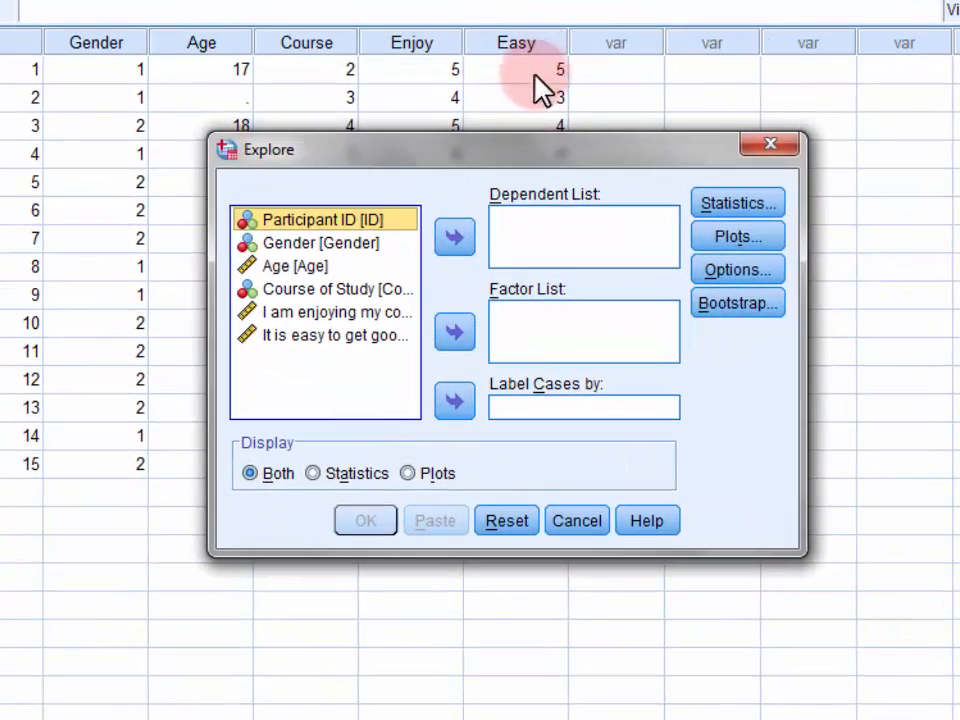
mouse_move(384, 324)
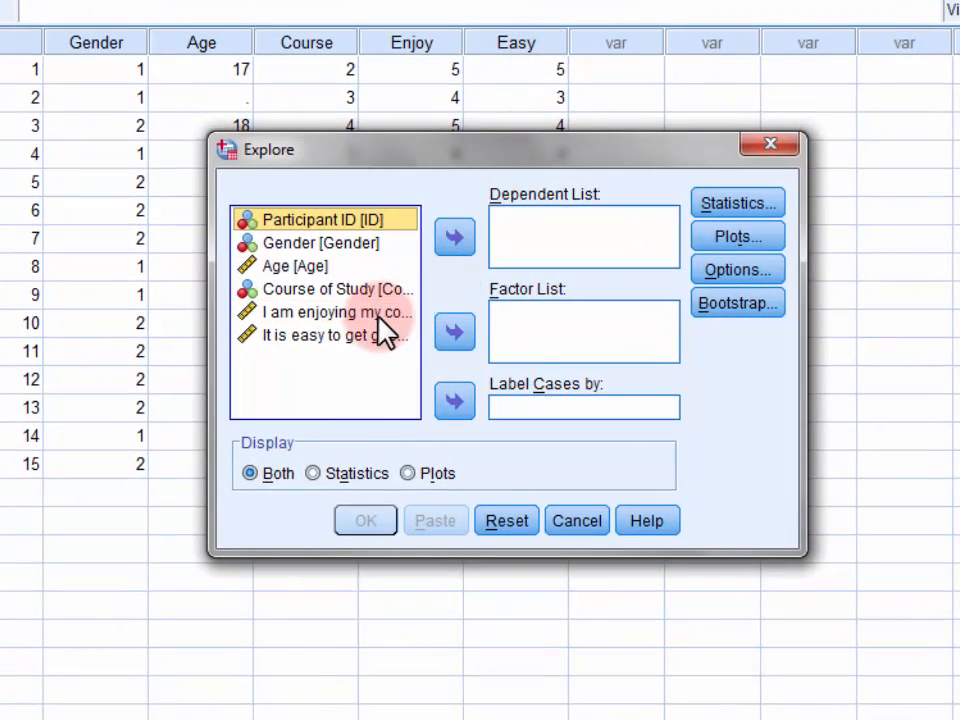
click(336, 312)
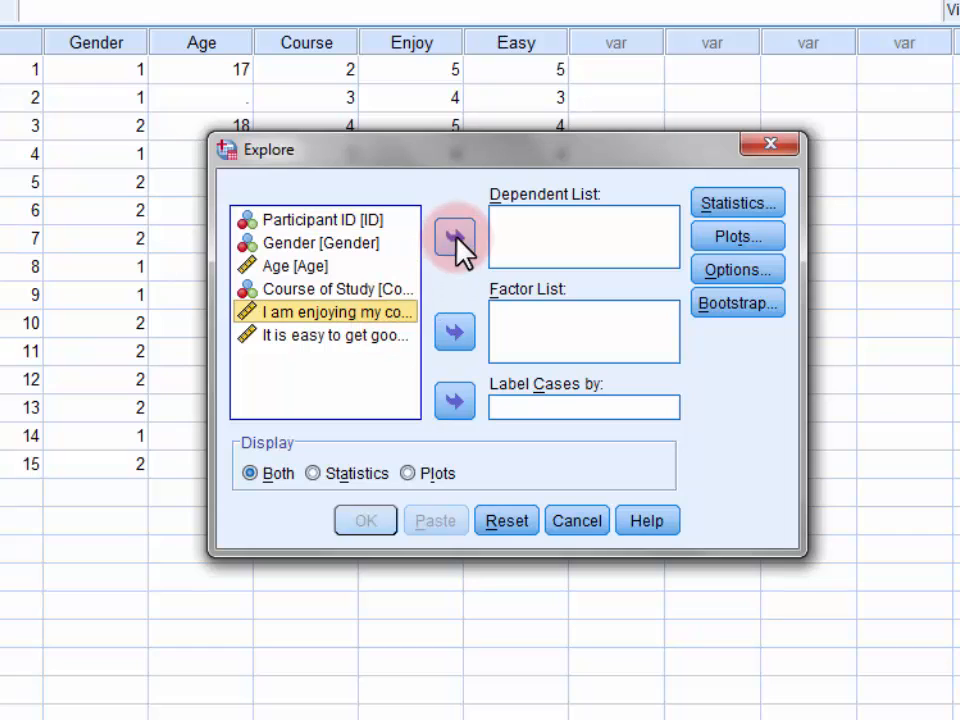
click(454, 236)
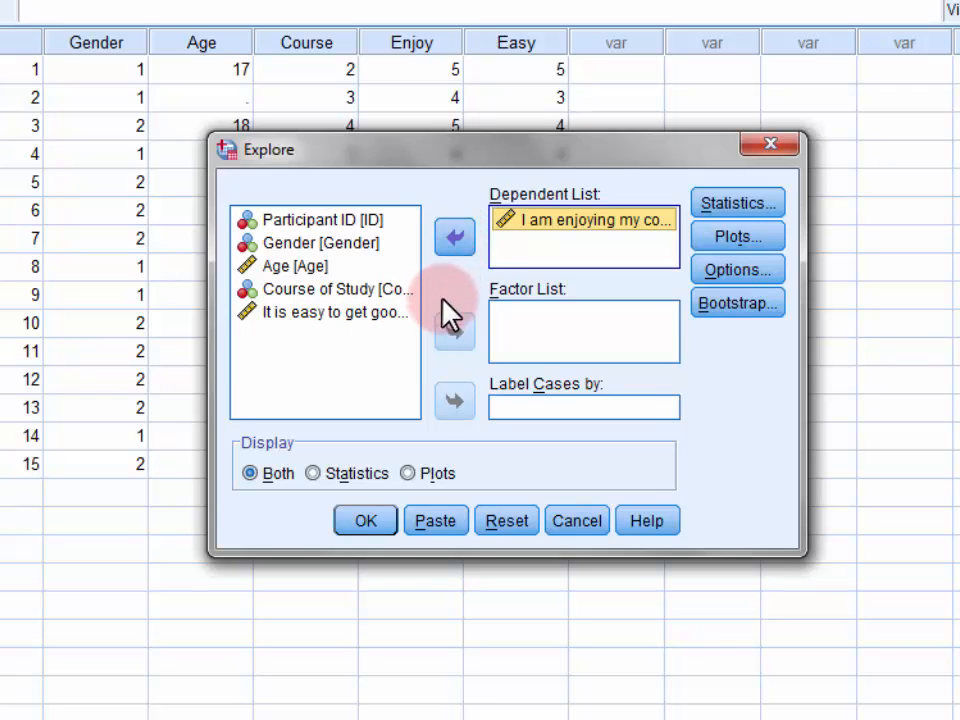
mouse_move(540, 340)
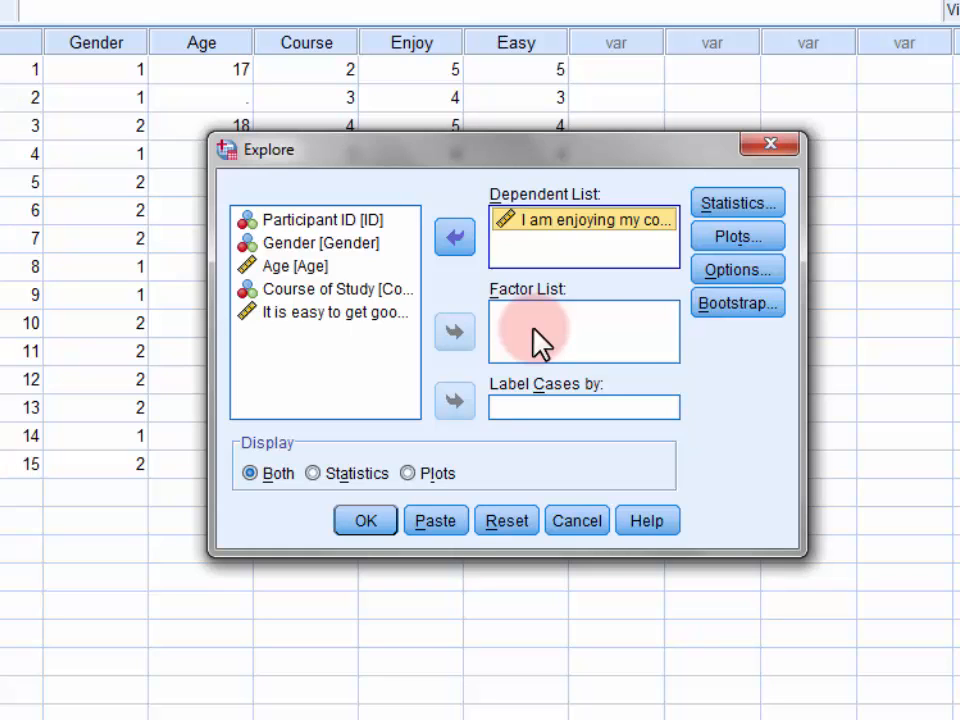
Step: In Plots, tick Histogram alongside Stem-and-leaf and confirm with Continue
click(736, 236)
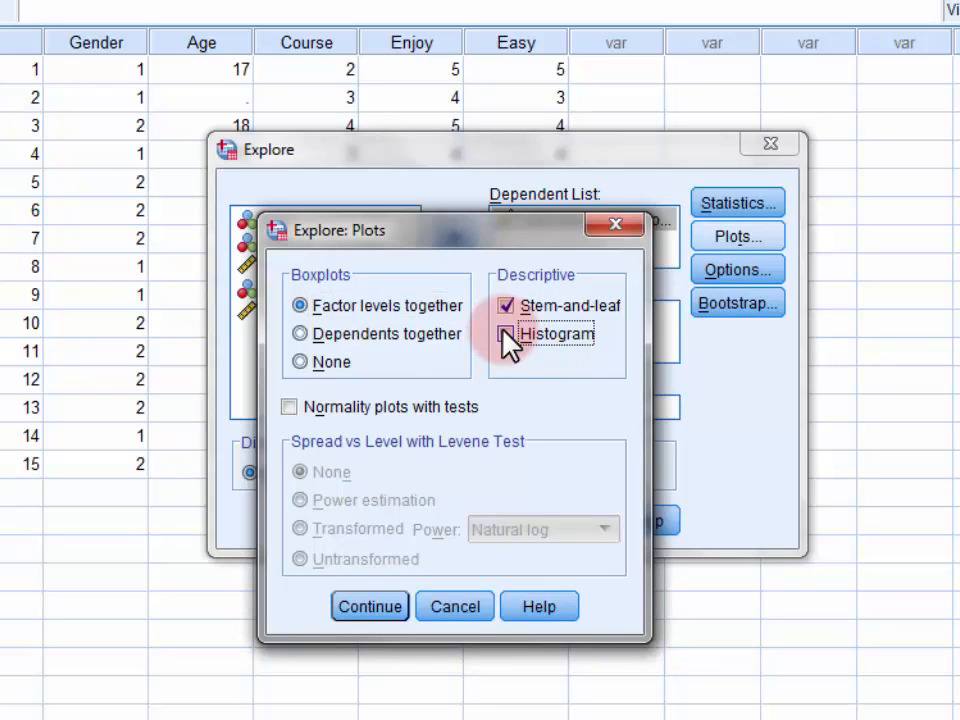
click(508, 332)
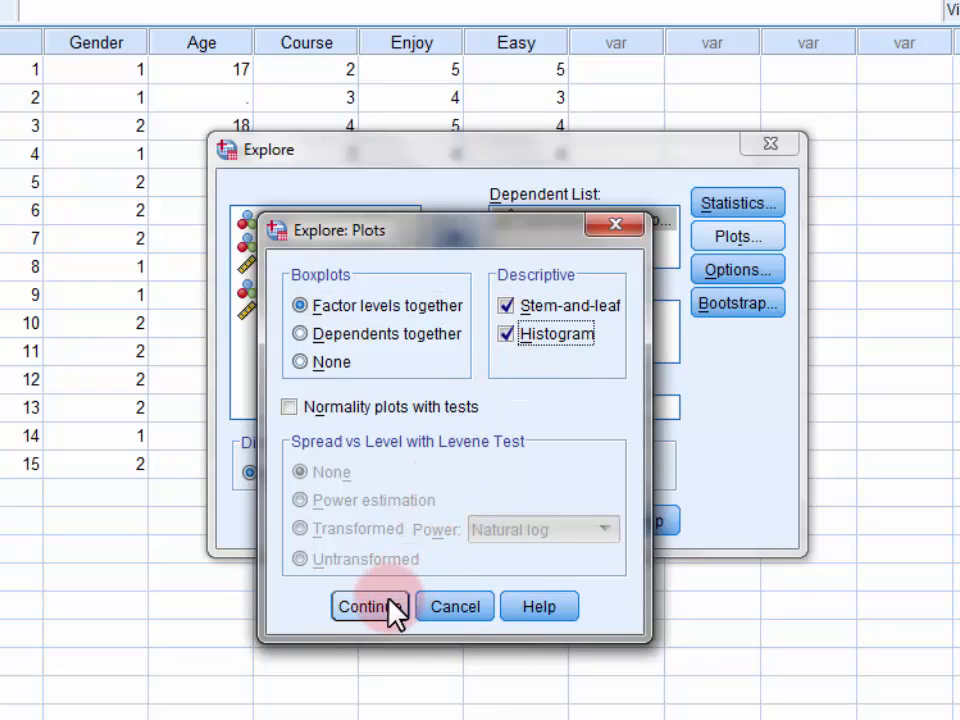
click(368, 606)
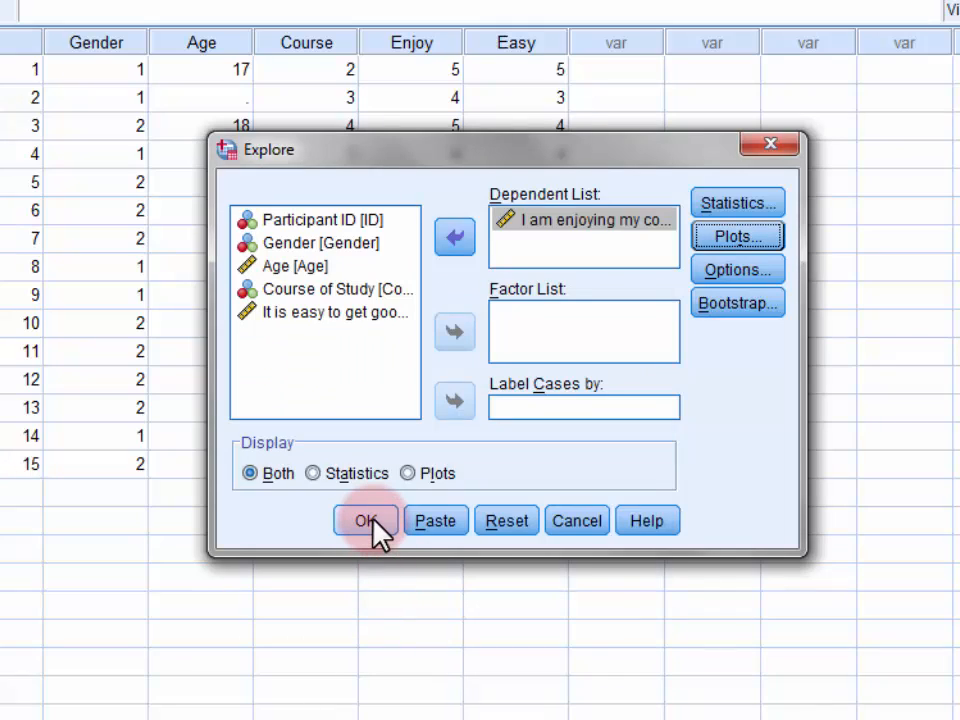
Step: Run the Explore and scroll through the descriptives, histogram and stem-and-leaf output
click(366, 520)
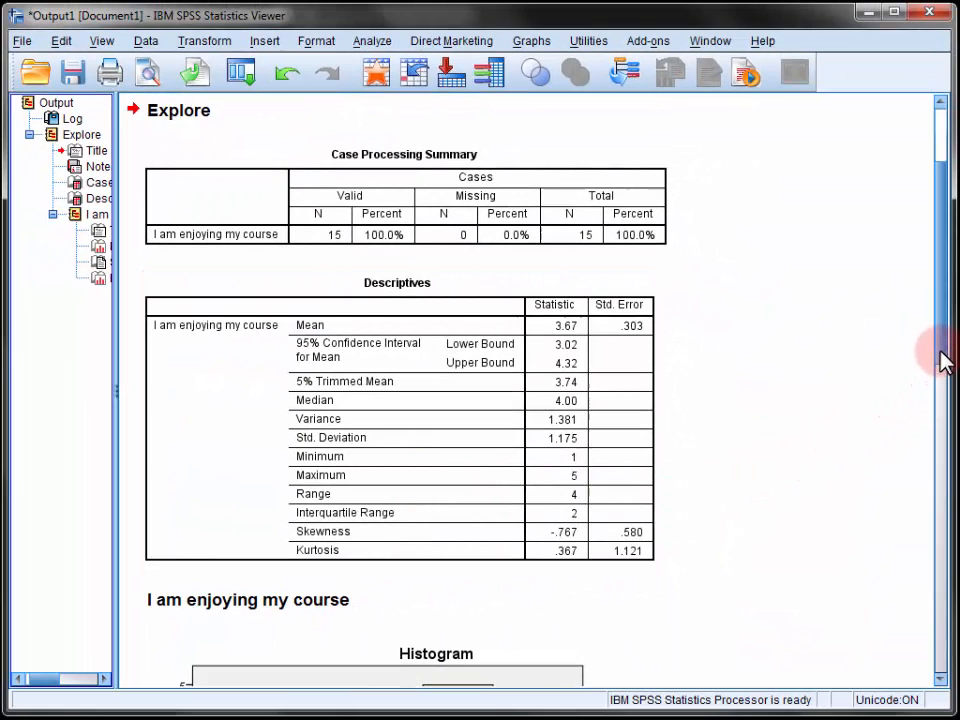
scroll(down, 3)
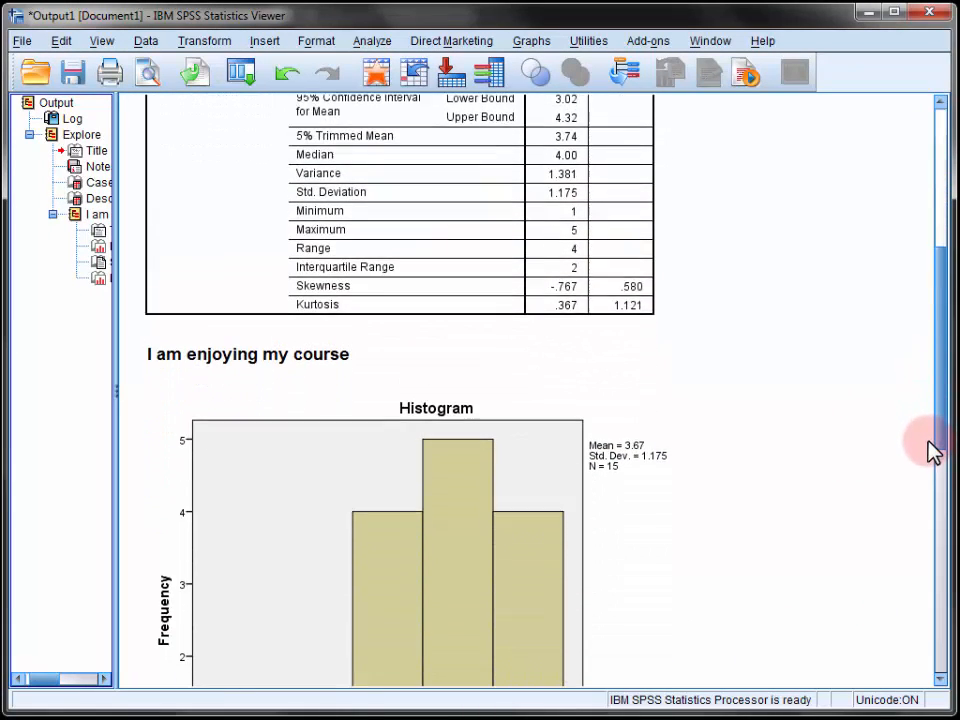
scroll(down, 3)
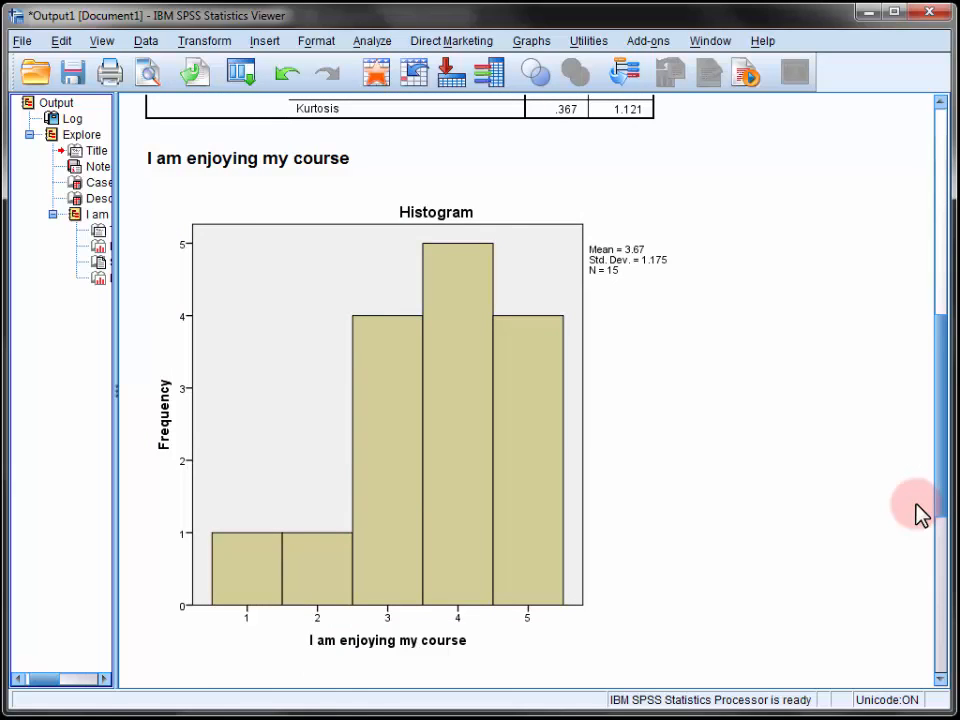
scroll(down, 3)
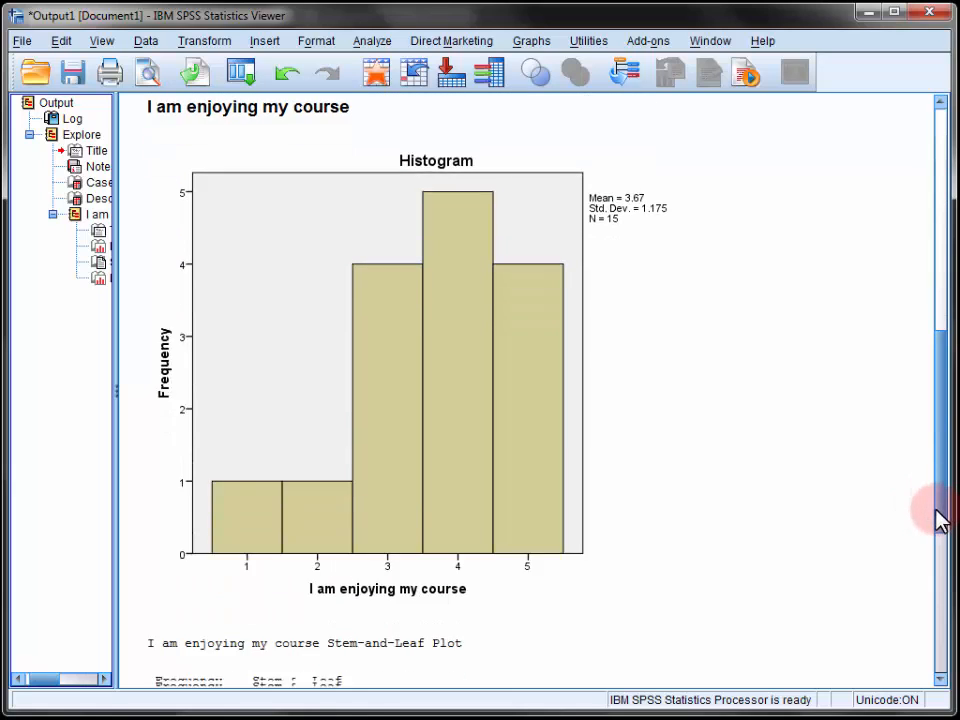
scroll(down, 3)
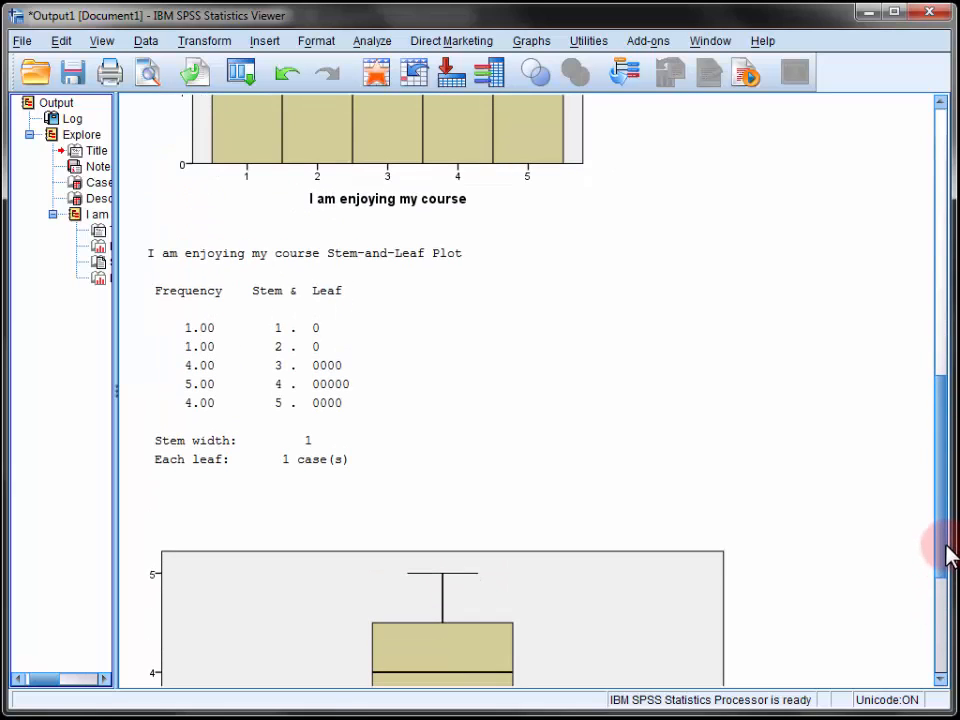